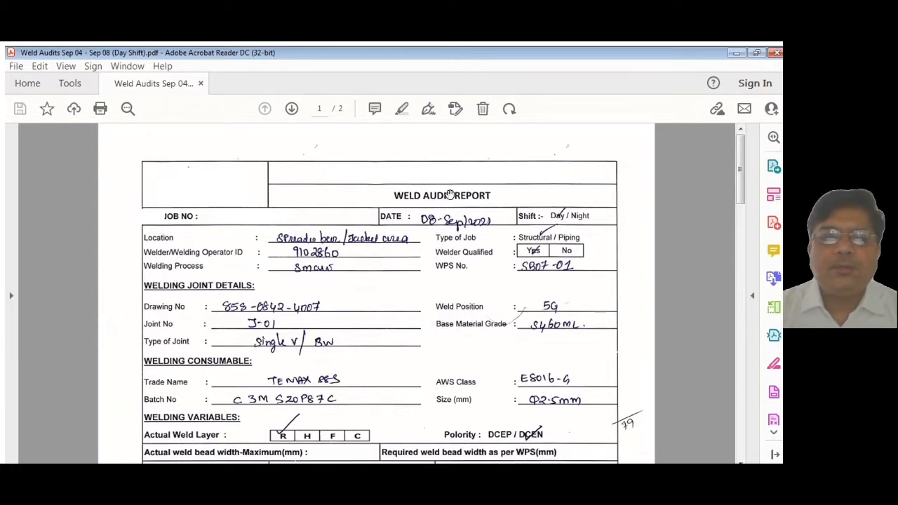
Step: Scroll down page 1 past the header fields until the welding parameters table begins
{"action": "scroll", "scroll_direction": "down", "scroll_amount": 3}
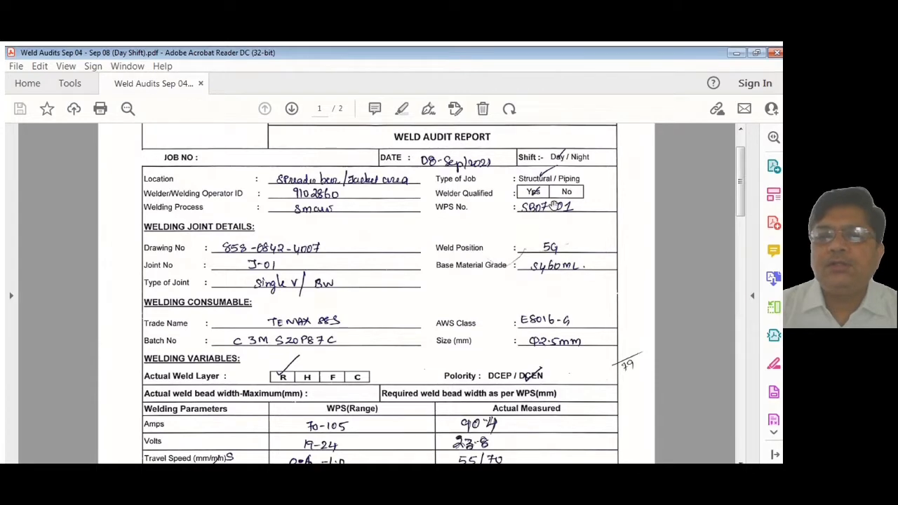
Step: Scroll through the joint details and consumables until the parameters table shows down to Heat Input
{"action": "scroll", "scroll_direction": "down", "scroll_amount": 3}
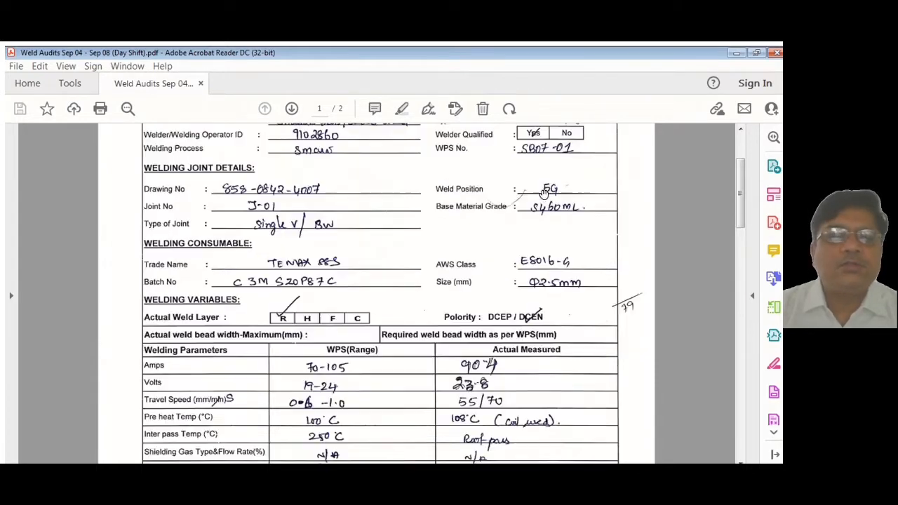
{"action": "mouse_move", "coordinate": [536, 180]}
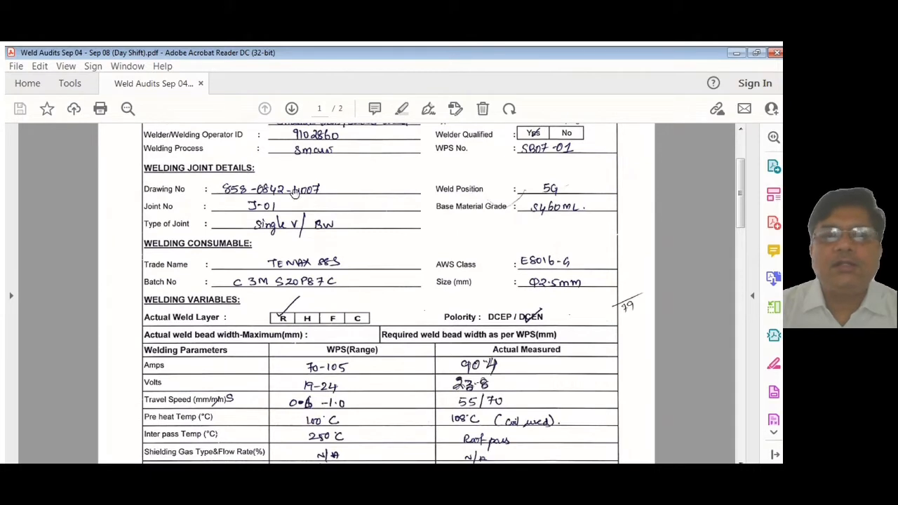
{"action": "mouse_move", "coordinate": [564, 184]}
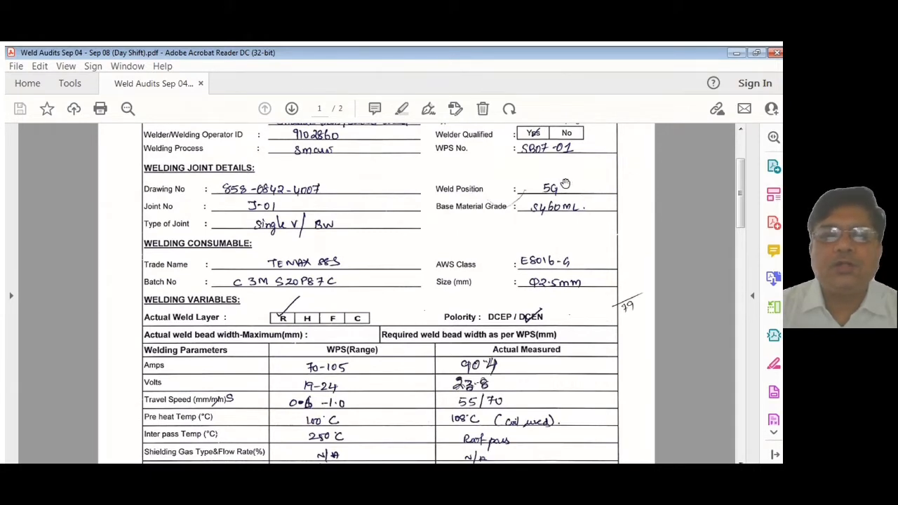
{"action": "mouse_move", "coordinate": [279, 207]}
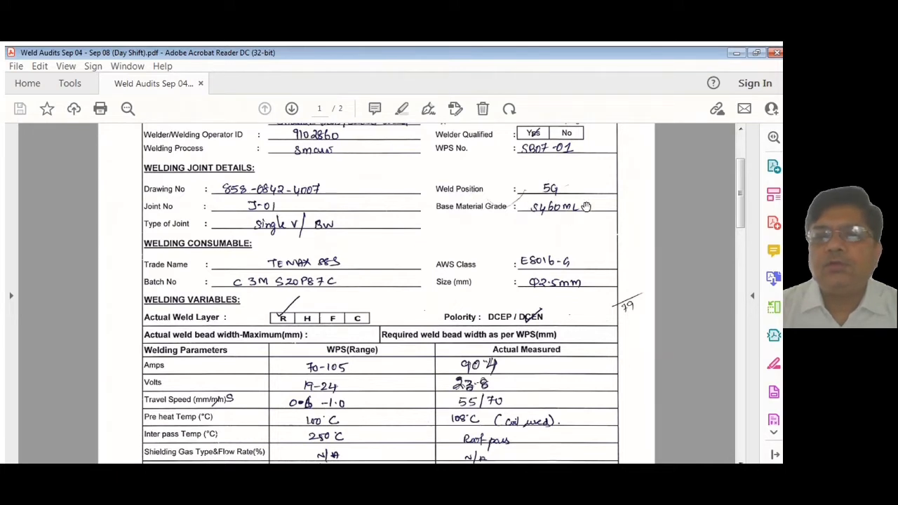
{"action": "mouse_move", "coordinate": [536, 218]}
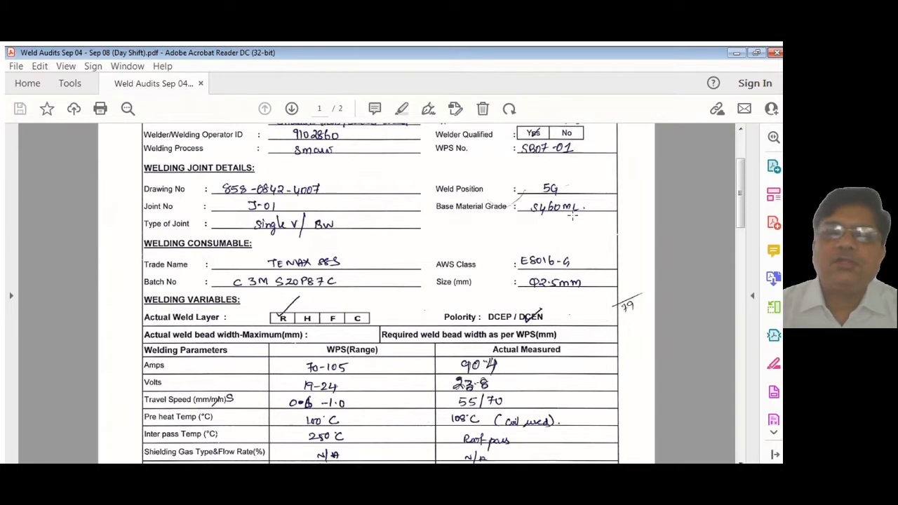
{"action": "mouse_move", "coordinate": [513, 219]}
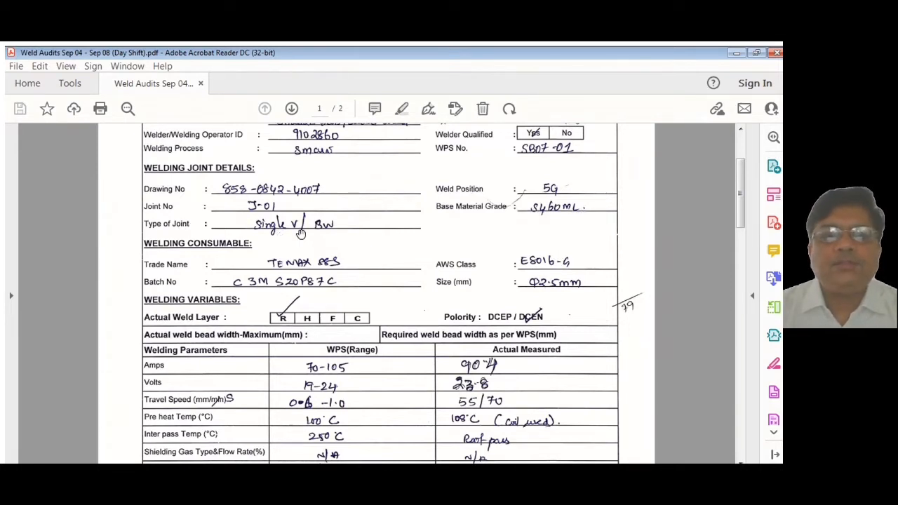
{"action": "scroll", "scroll_direction": "down", "scroll_amount": 3}
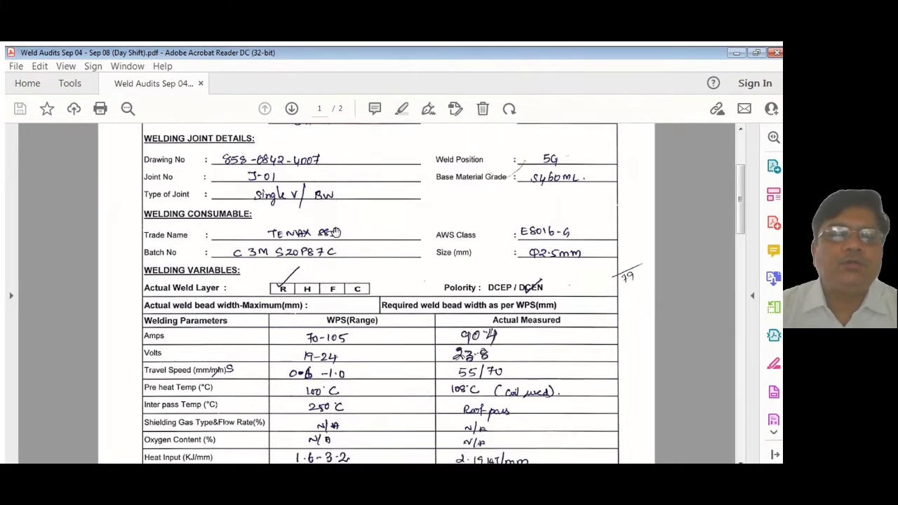
{"action": "scroll", "scroll_direction": "down", "scroll_amount": 3}
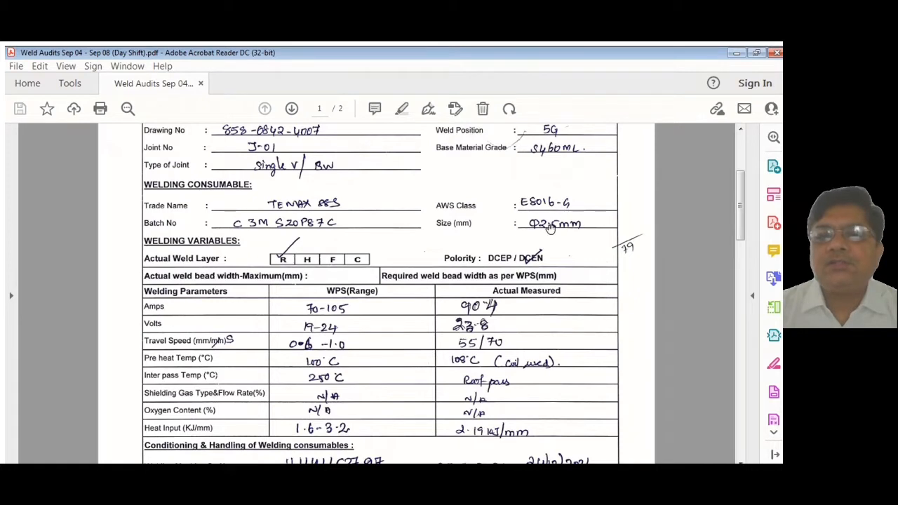
Step: Scroll back and forth over the welding variables, settling on the consumables handling section and remarks heading
{"action": "scroll", "scroll_direction": "down", "scroll_amount": 3}
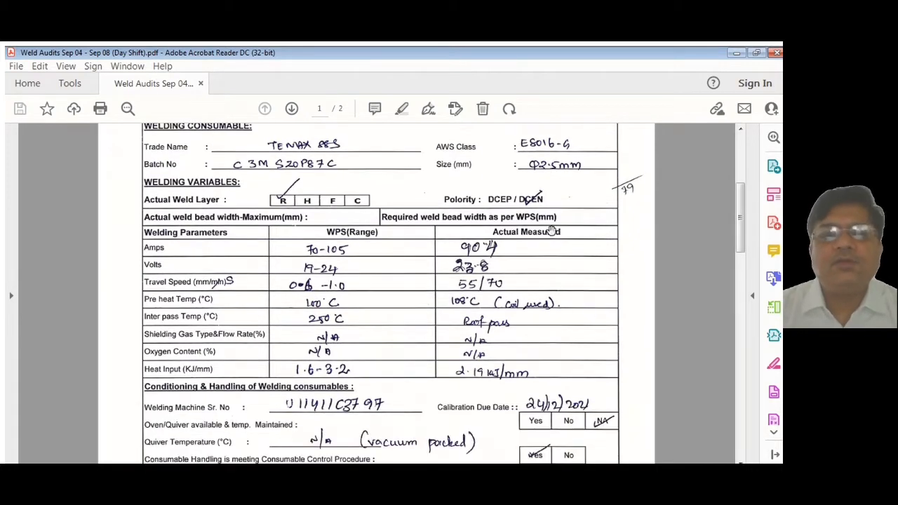
{"action": "scroll", "scroll_direction": "down", "scroll_amount": 3}
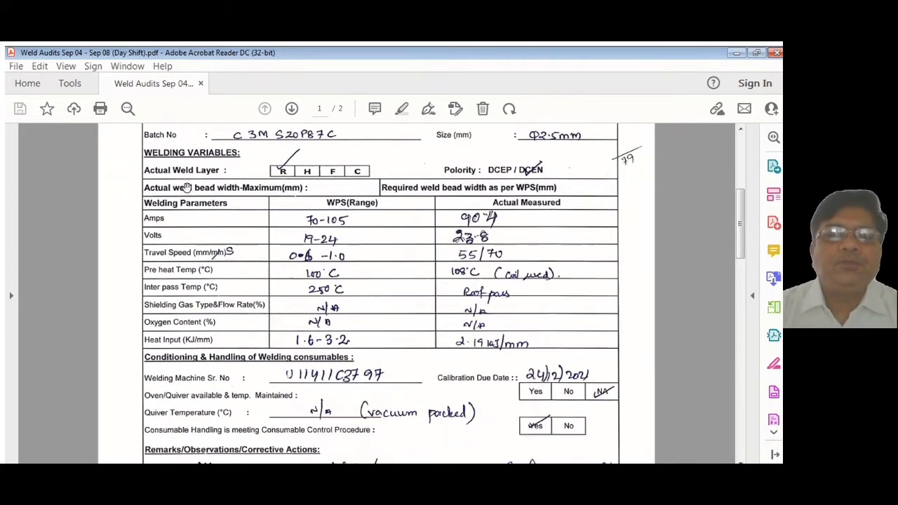
{"action": "mouse_move", "coordinate": [280, 165]}
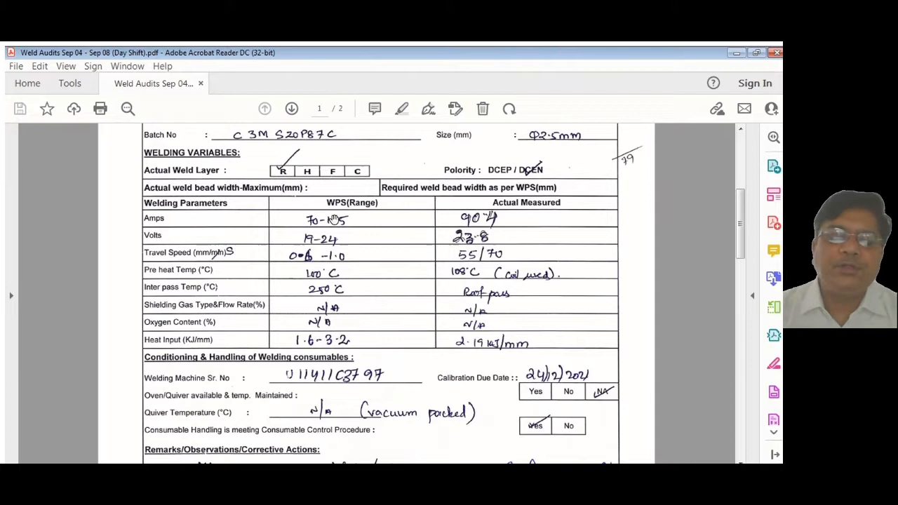
{"action": "mouse_move", "coordinate": [317, 174]}
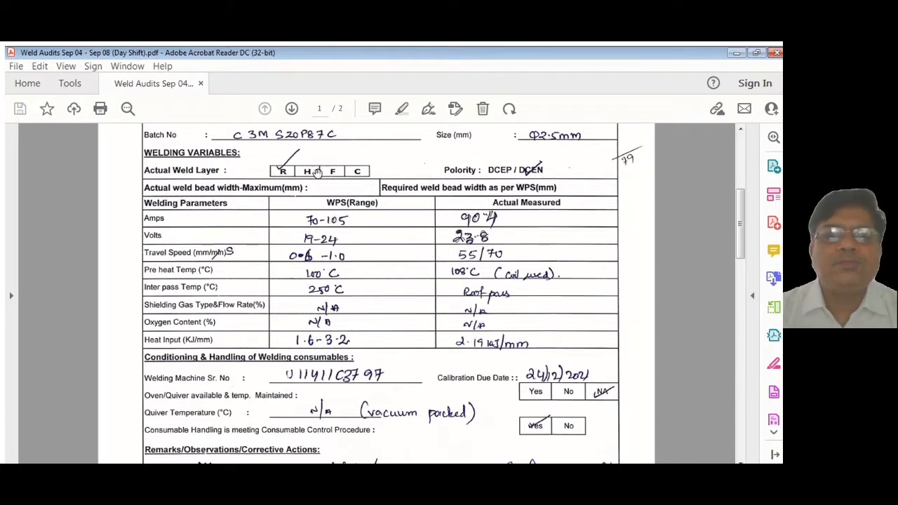
{"action": "mouse_move", "coordinate": [119, 241]}
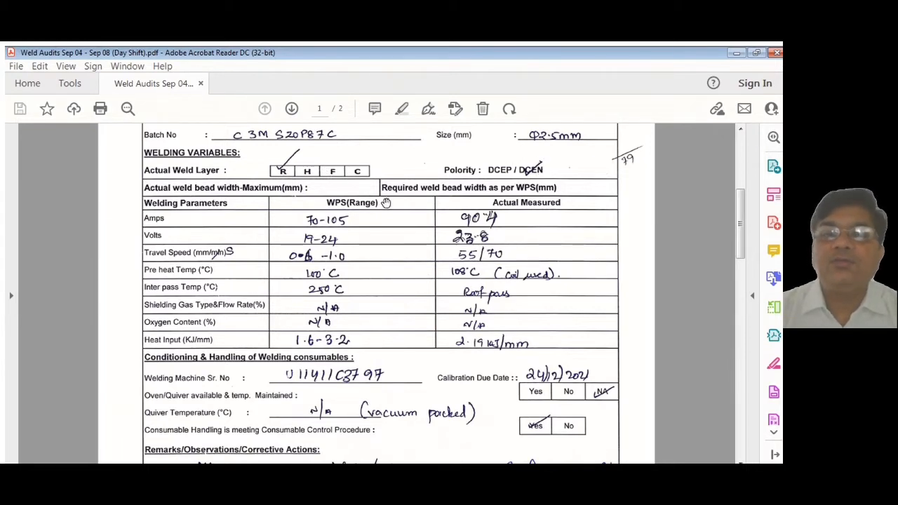
{"action": "scroll", "scroll_direction": "up", "scroll_amount": 3}
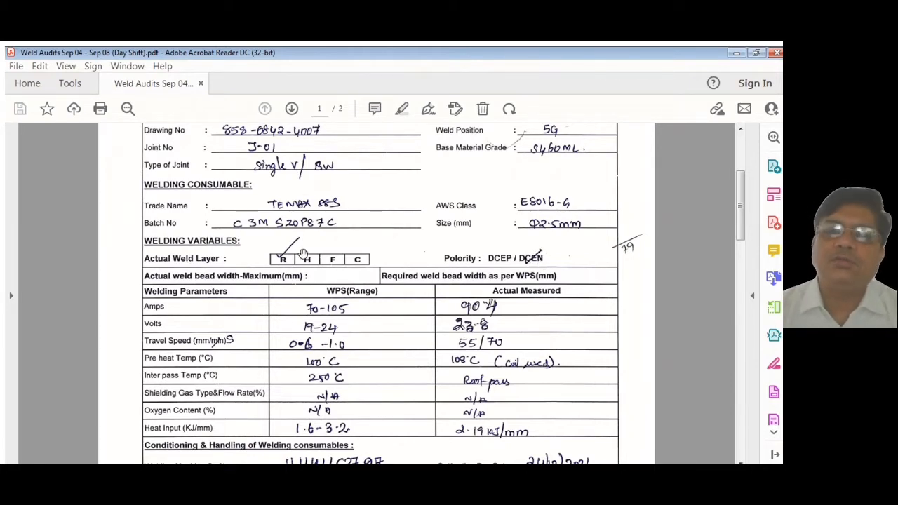
{"action": "scroll", "scroll_direction": "down", "scroll_amount": 3}
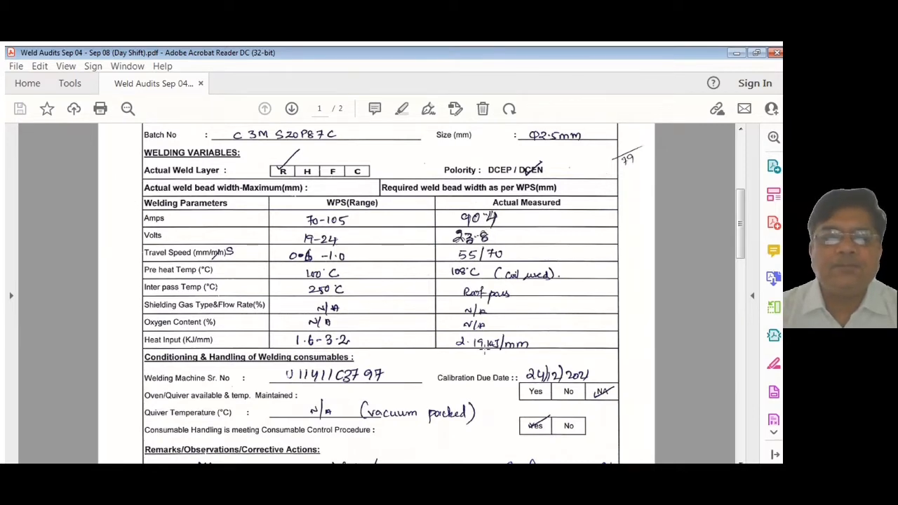
{"action": "scroll", "scroll_direction": "down", "scroll_amount": 3}
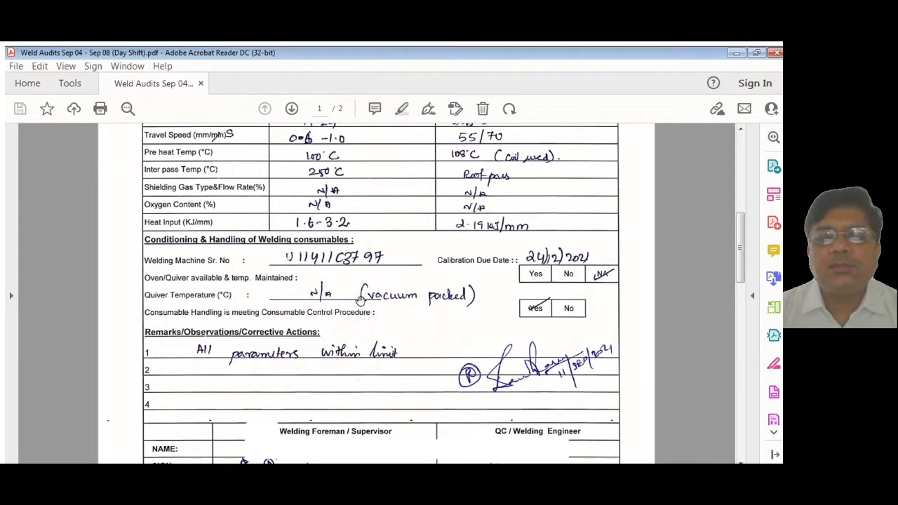
{"action": "mouse_move", "coordinate": [435, 303]}
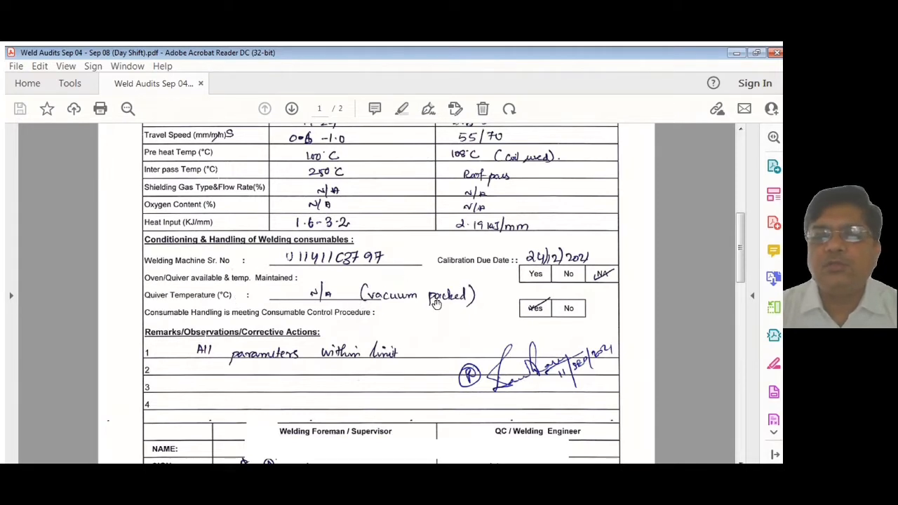
Step: Scroll over page 1's remarks and foreman/QC sign-off block until page 2's audit header appears
{"action": "scroll", "scroll_direction": "down", "scroll_amount": 3}
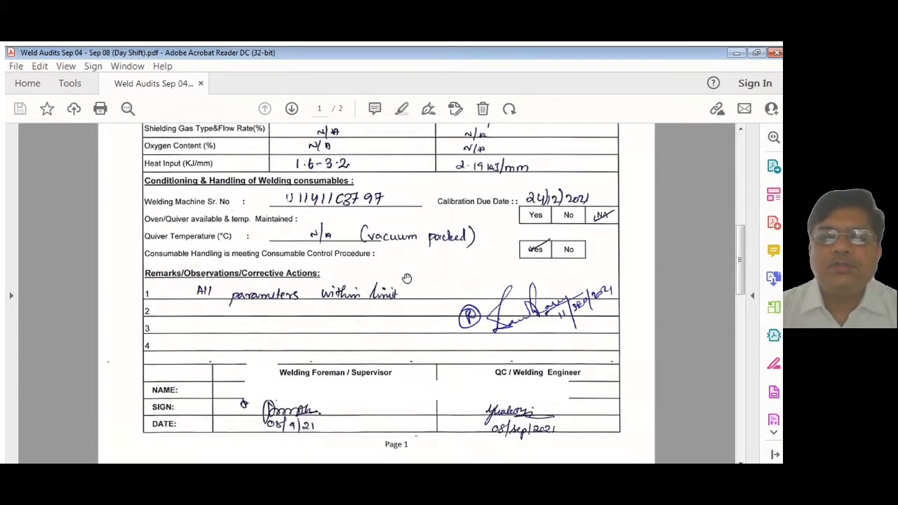
{"action": "mouse_move", "coordinate": [502, 251]}
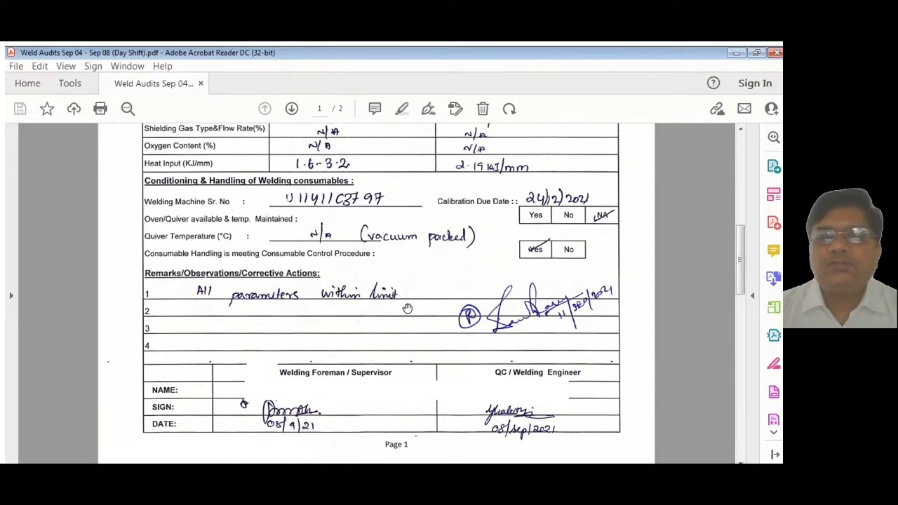
{"action": "scroll", "scroll_direction": "up", "scroll_amount": 3}
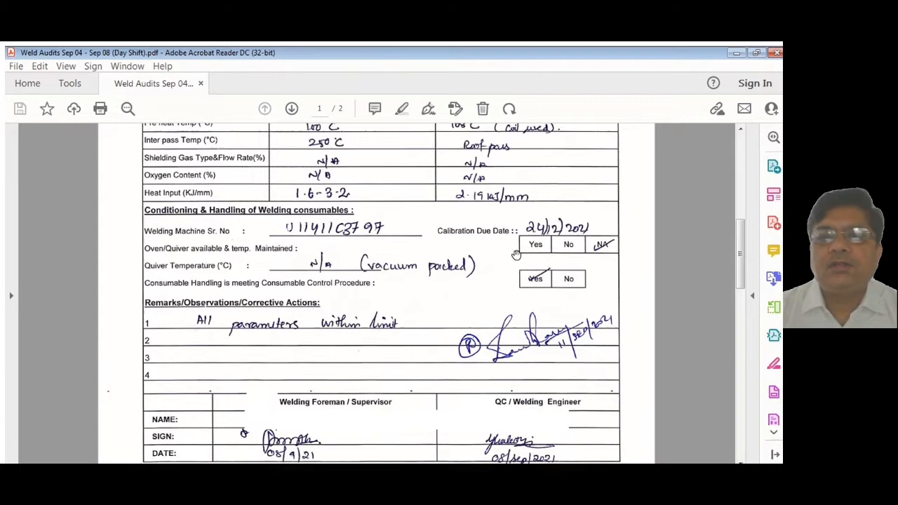
{"action": "scroll", "scroll_direction": "up", "scroll_amount": 3}
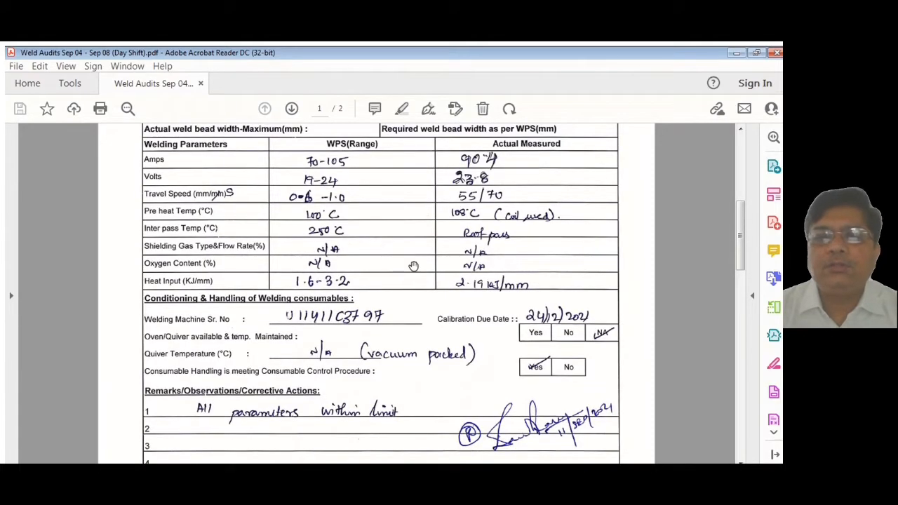
{"action": "scroll", "scroll_direction": "down", "scroll_amount": 3}
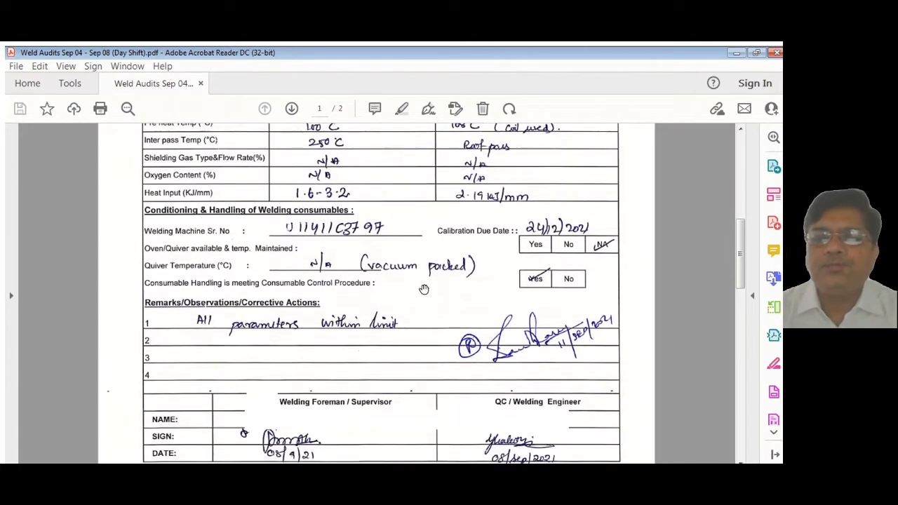
{"action": "scroll", "scroll_direction": "down", "scroll_amount": 3}
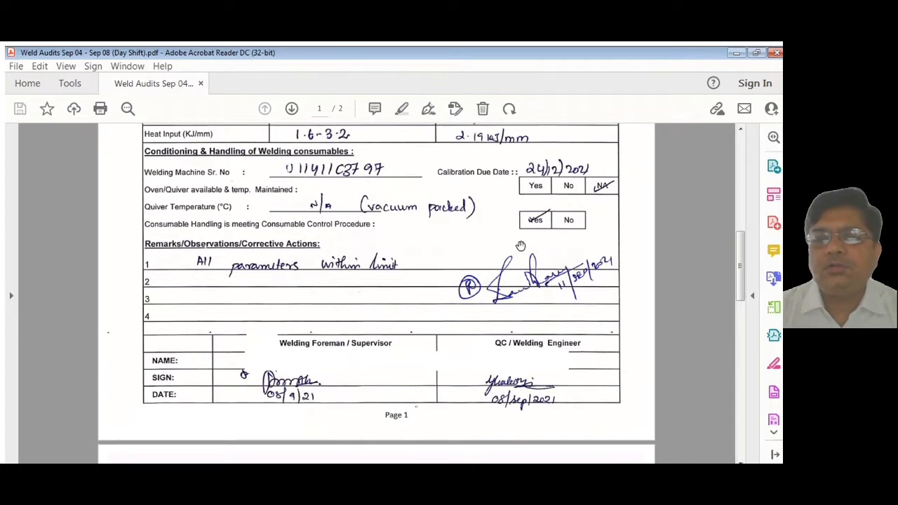
{"action": "mouse_move", "coordinate": [457, 295]}
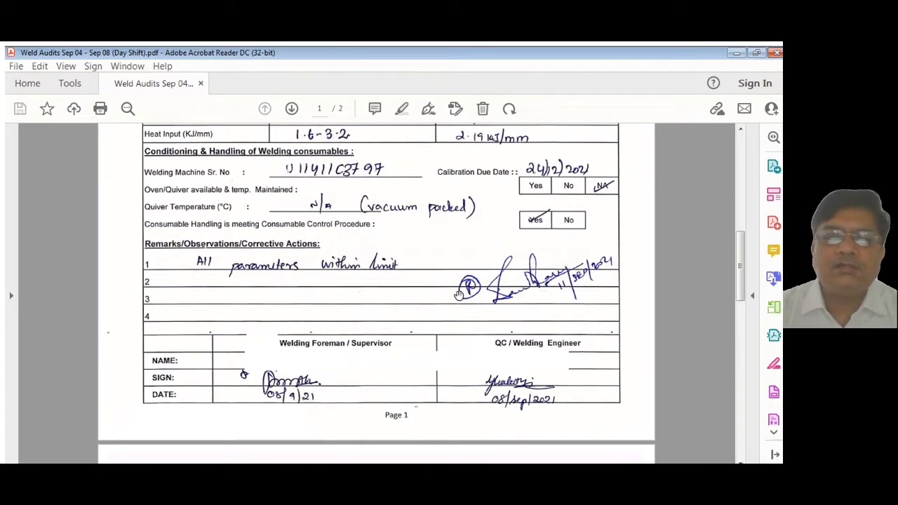
{"action": "scroll", "scroll_direction": "down", "scroll_amount": 3}
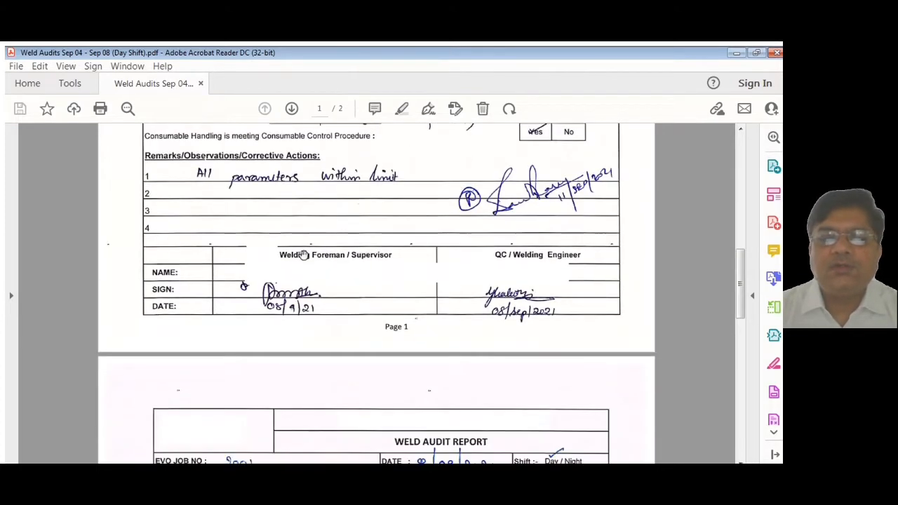
{"action": "mouse_move", "coordinate": [502, 268]}
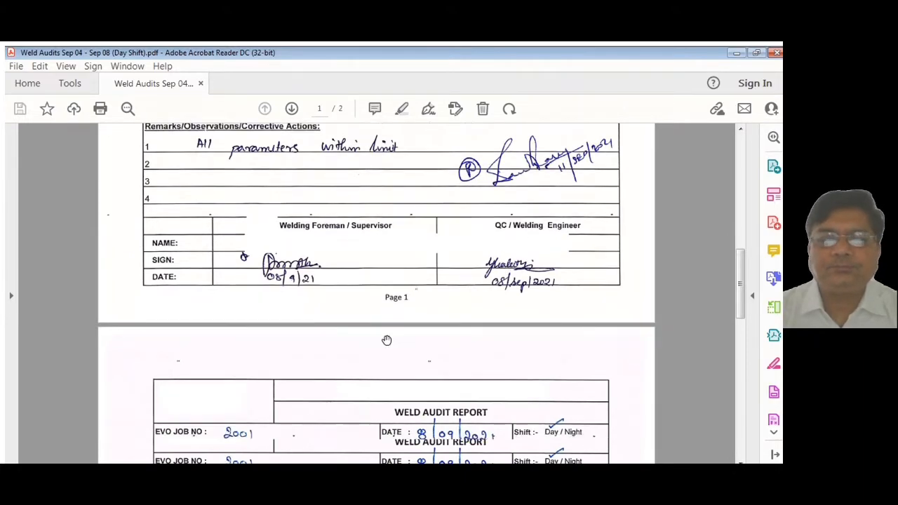
Step: Scroll down page 2 through its location, joint details and welding consumable entries
{"action": "scroll", "scroll_direction": "down", "scroll_amount": 3}
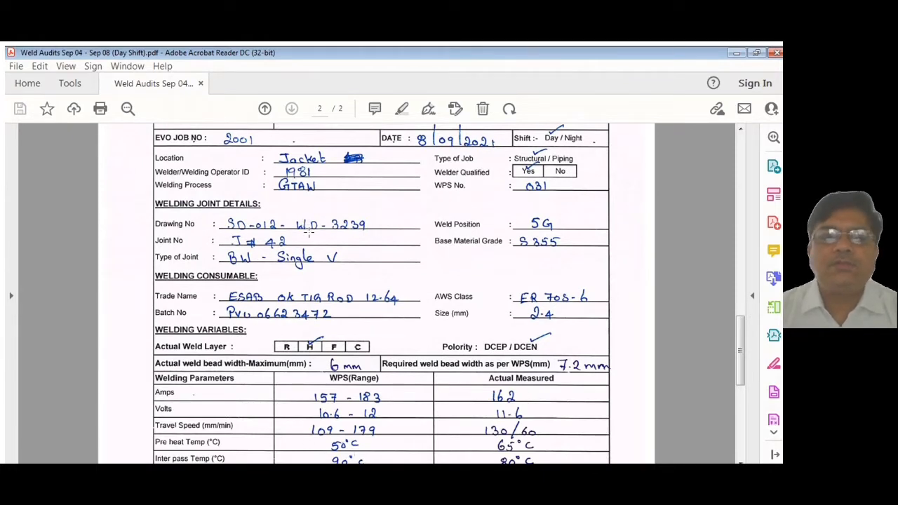
{"action": "mouse_move", "coordinate": [567, 247]}
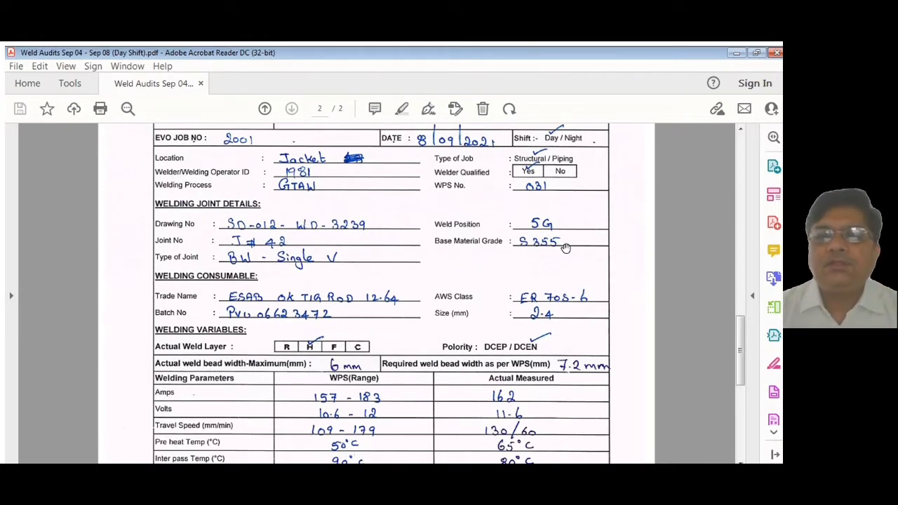
{"action": "mouse_move", "coordinate": [365, 261]}
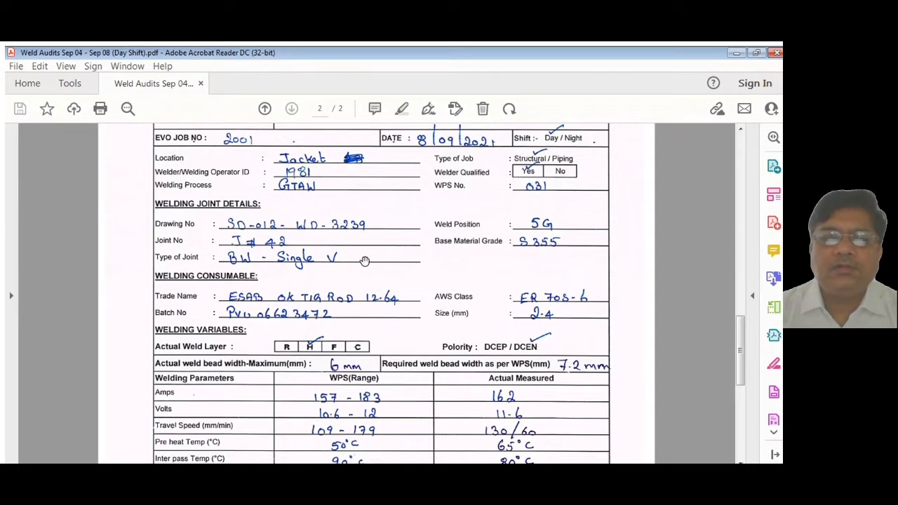
{"action": "mouse_move", "coordinate": [379, 307]}
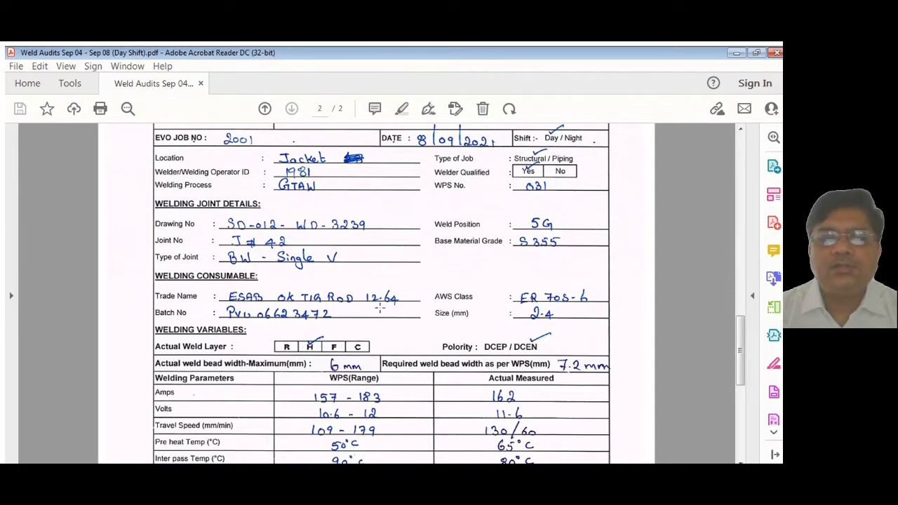
{"action": "mouse_move", "coordinate": [632, 307]}
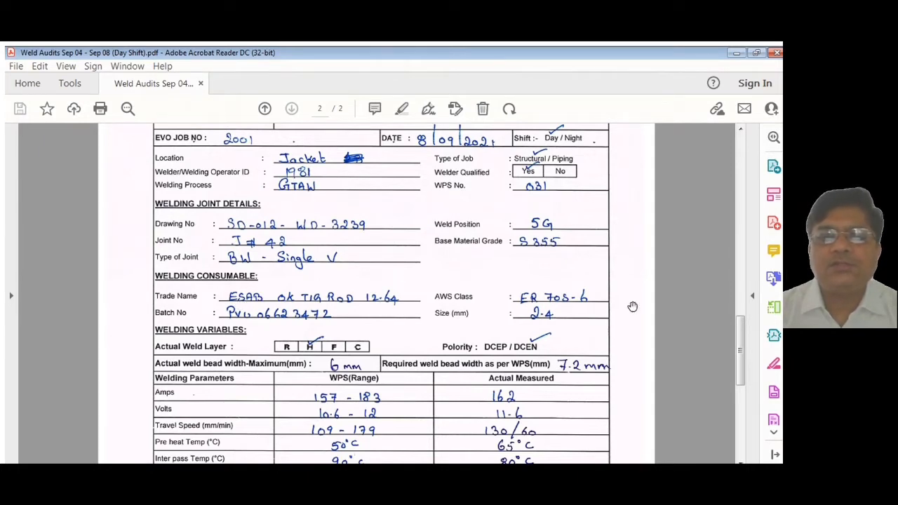
{"action": "scroll", "scroll_direction": "down", "scroll_amount": 3}
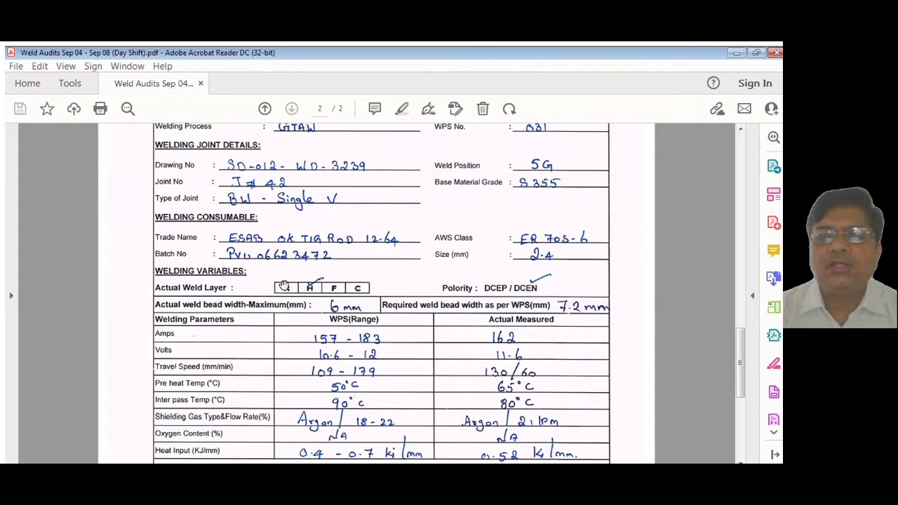
Step: Scroll through page 2's parameters and remarks, then return to the top of page 1
{"action": "scroll", "scroll_direction": "down", "scroll_amount": 3}
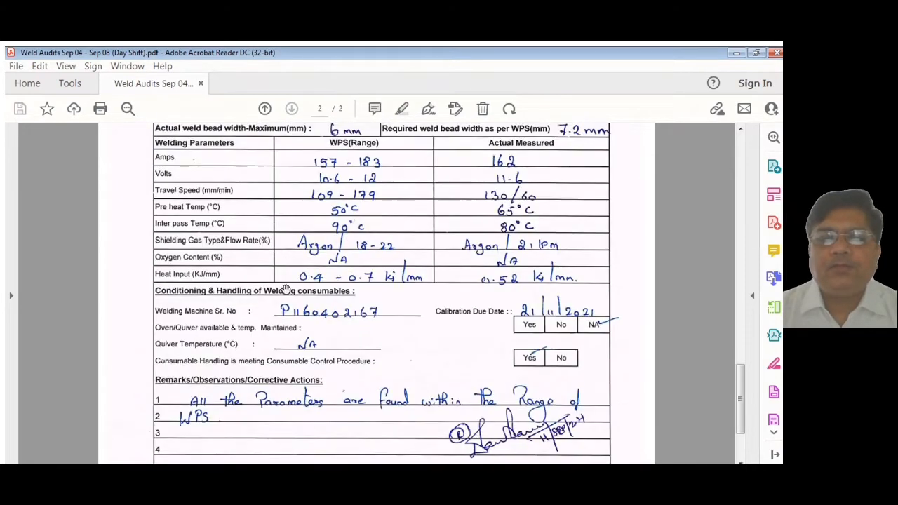
{"action": "scroll", "scroll_direction": "down", "scroll_amount": 3}
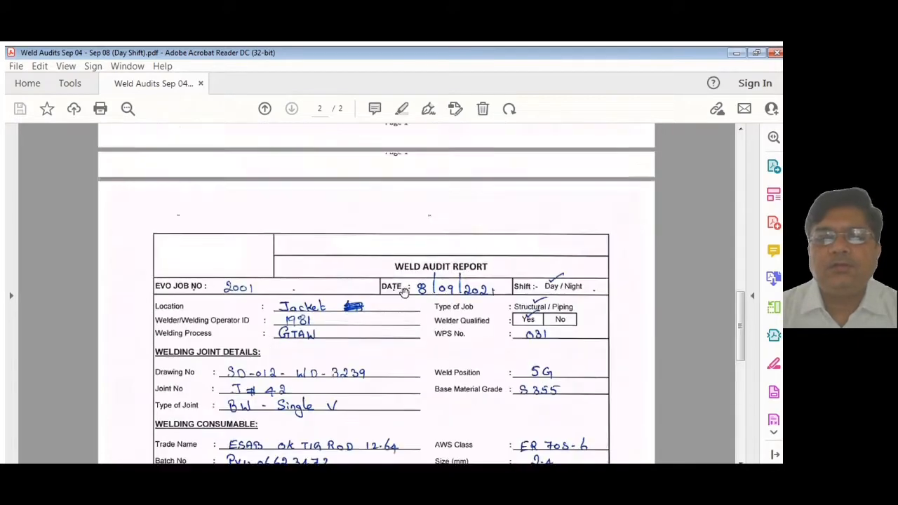
{"action": "left_click", "coordinate": [264, 108]}
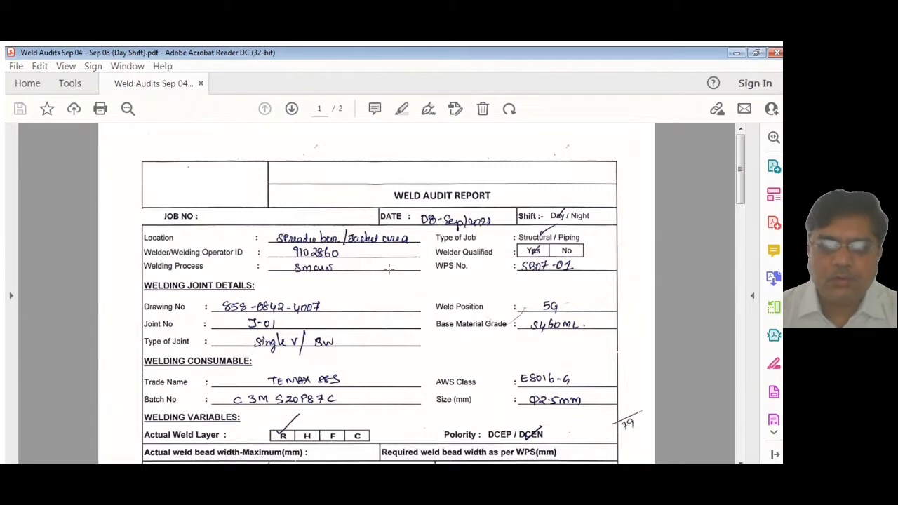
{"action": "mouse_move", "coordinate": [446, 291]}
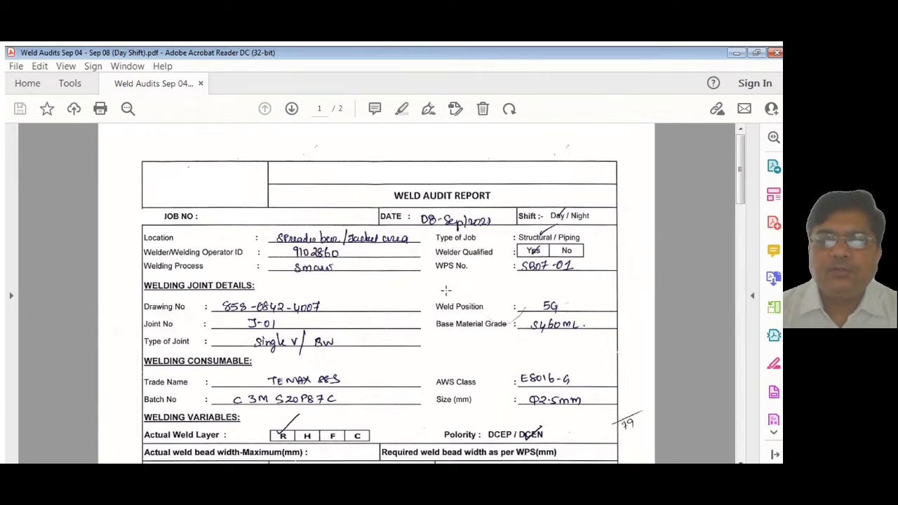